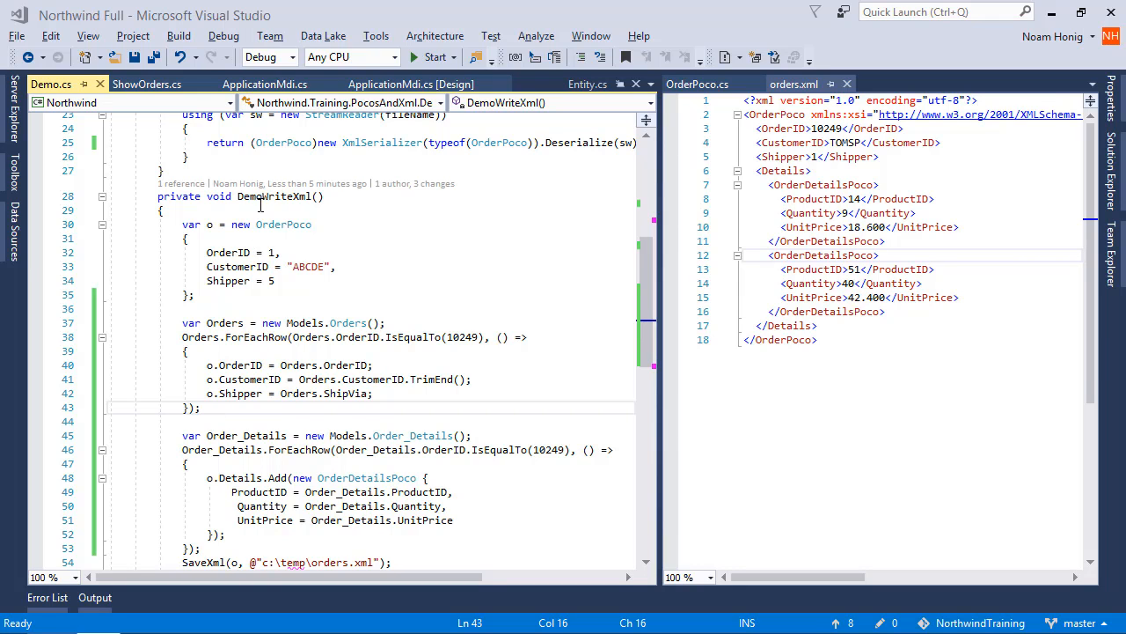
Scroll down to the end of the DemoWriteXml method to make room for a new method
scroll(down, 3)
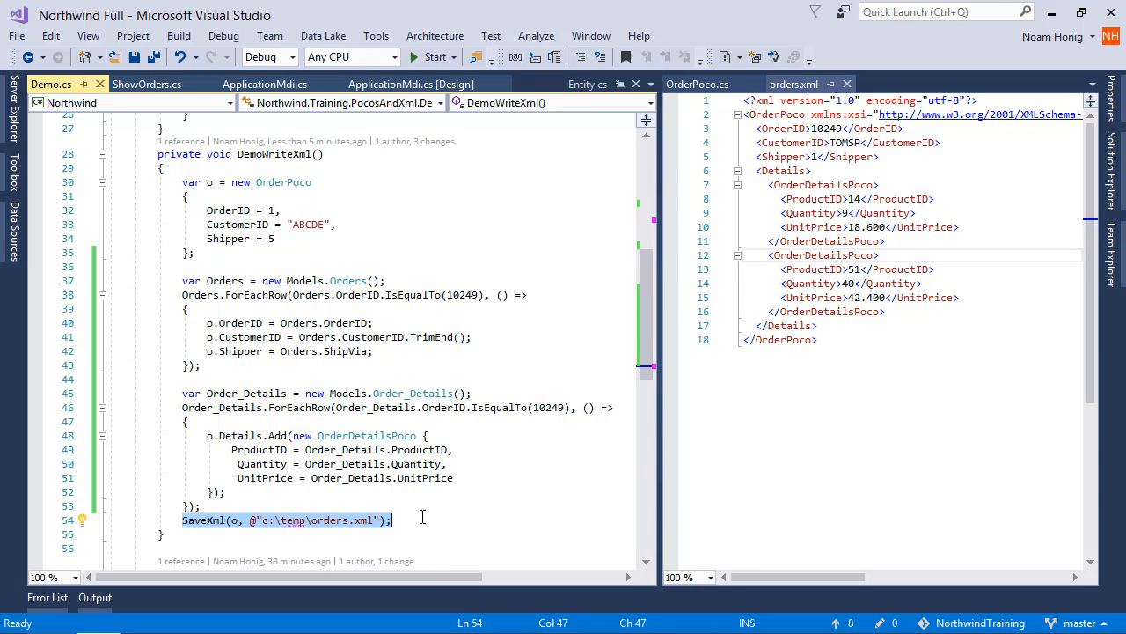
mouse_move(418, 515)
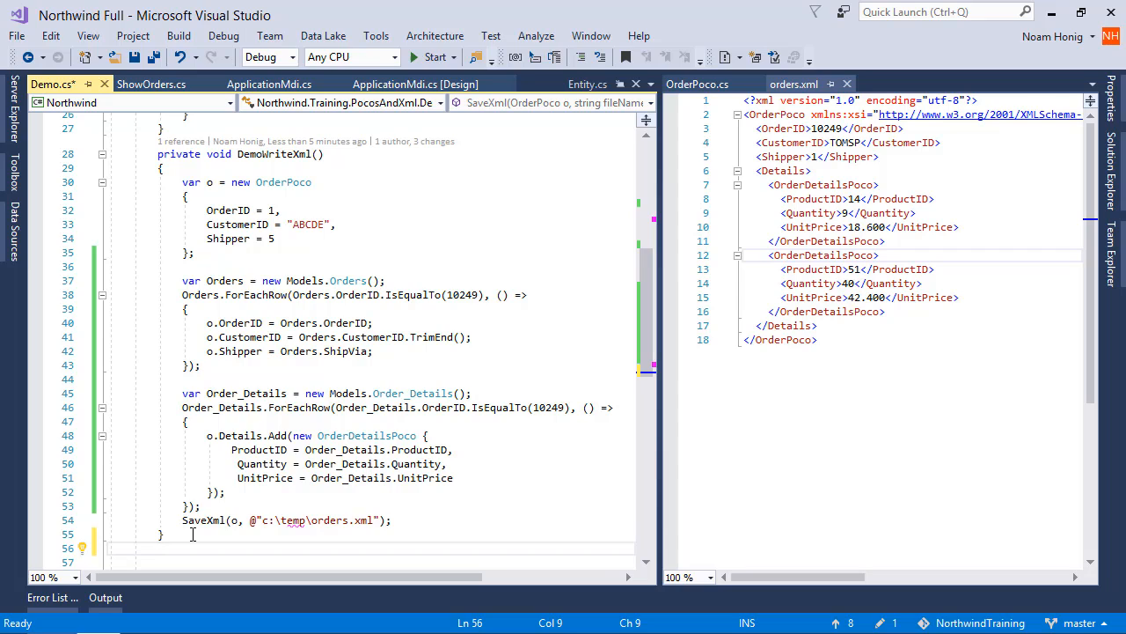
Write the GetOrderPoco(int orderId) method and select DemoWriteXml's OrderPoco-building code to move into it
text(OrderPoco)
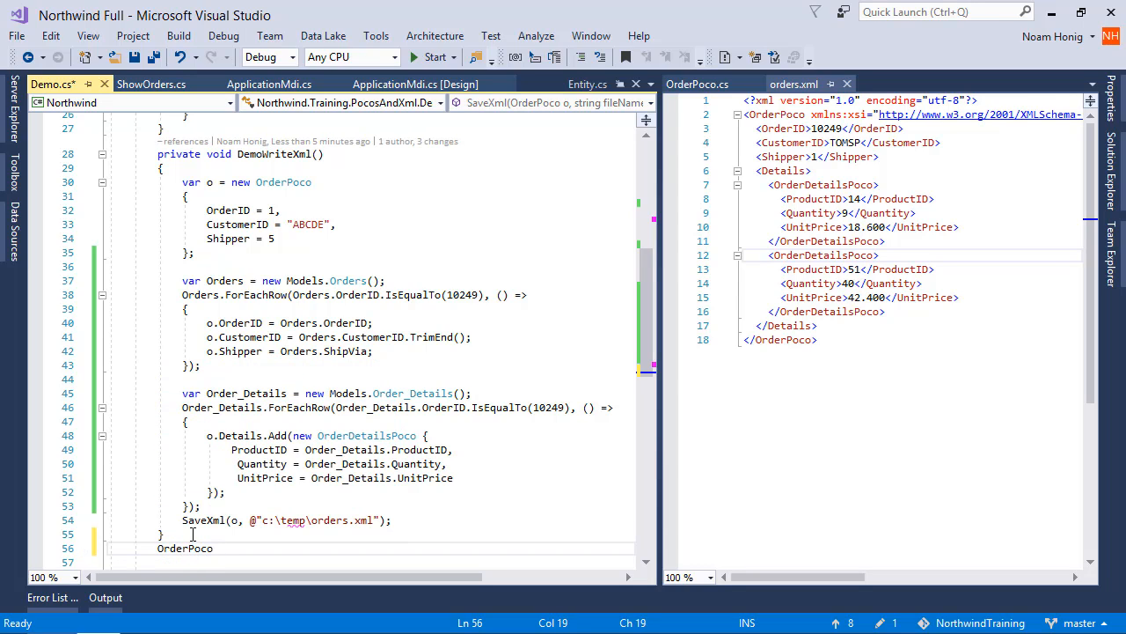
text(GetOrderPoco(int orderId)
click(370, 562)
text({)
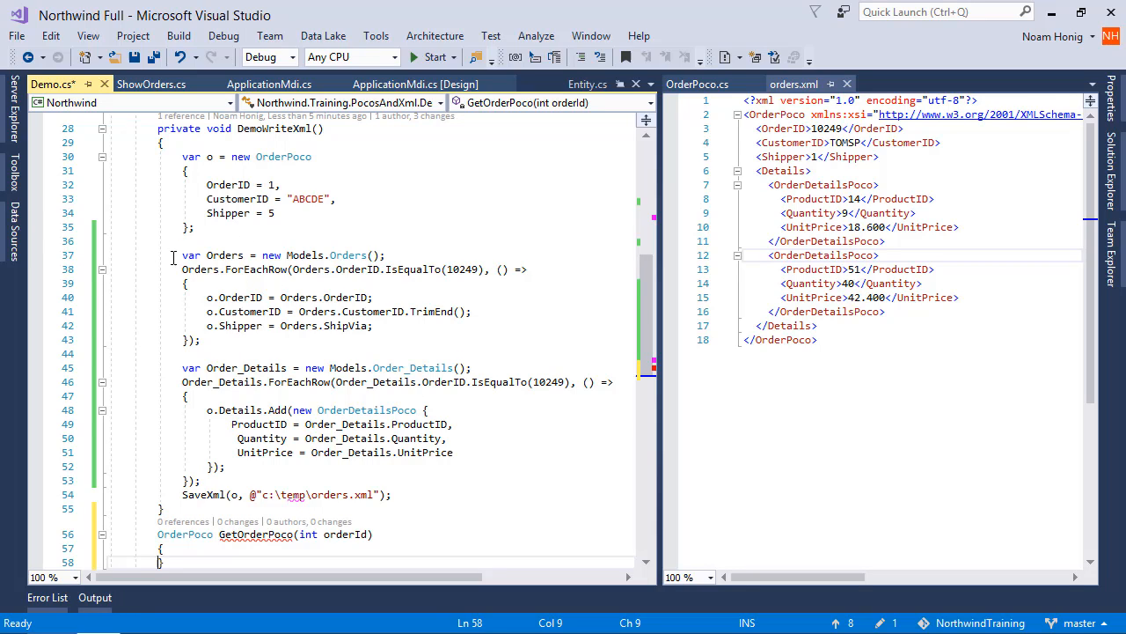
drag(206, 156, 226, 466)
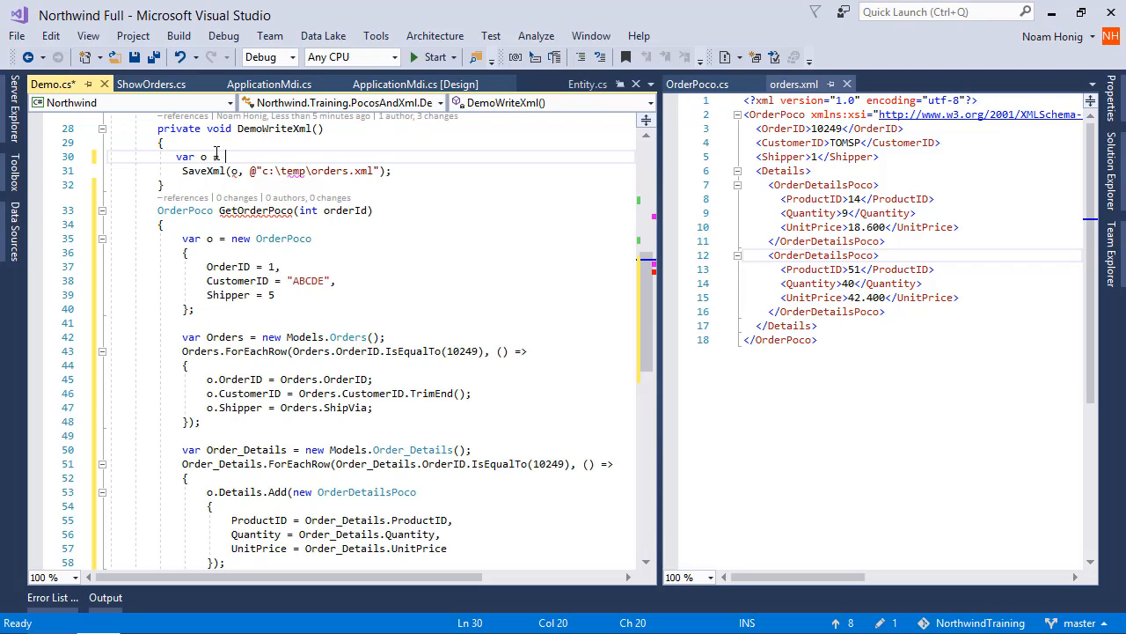
Call GetOrderPoco(10249) in DemoWriteXml and filter its order queries by orderId instead of 10249
text(GetOrderPoco())
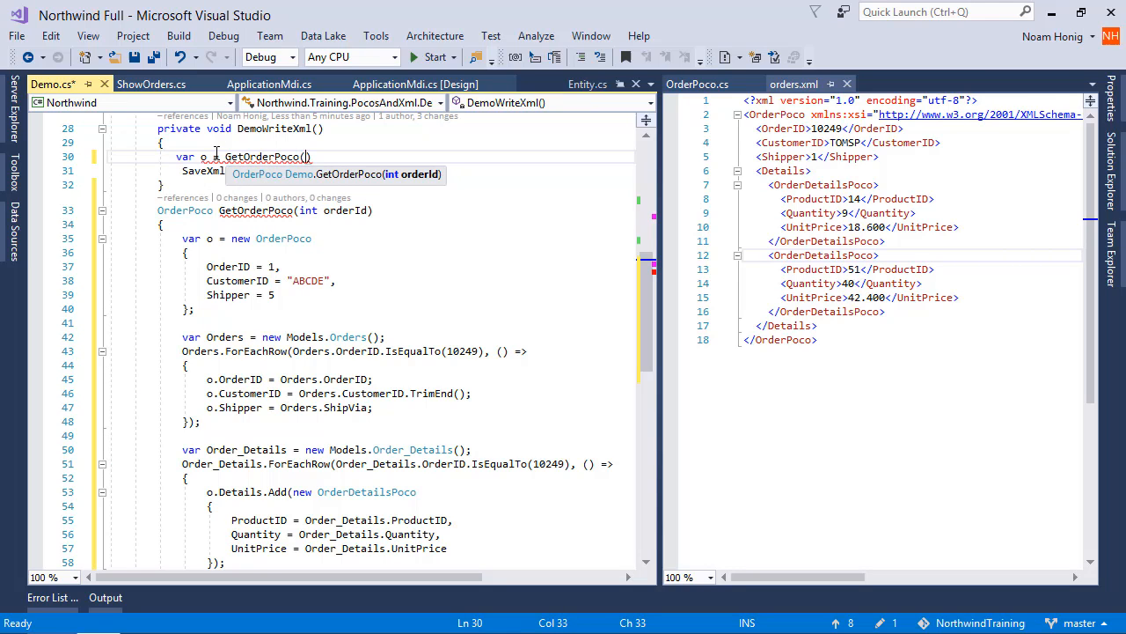
text(10249)
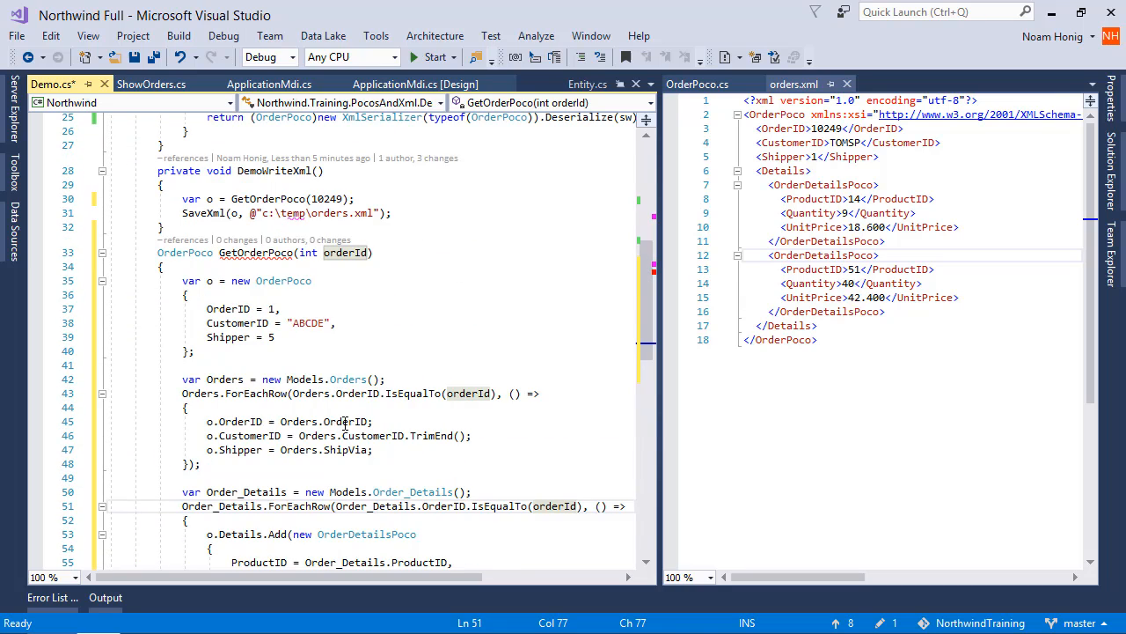
End GetOrderPoco with 'return o;', empty the OrderPoco initializer, and save Demo.cs
scroll(down, 3)
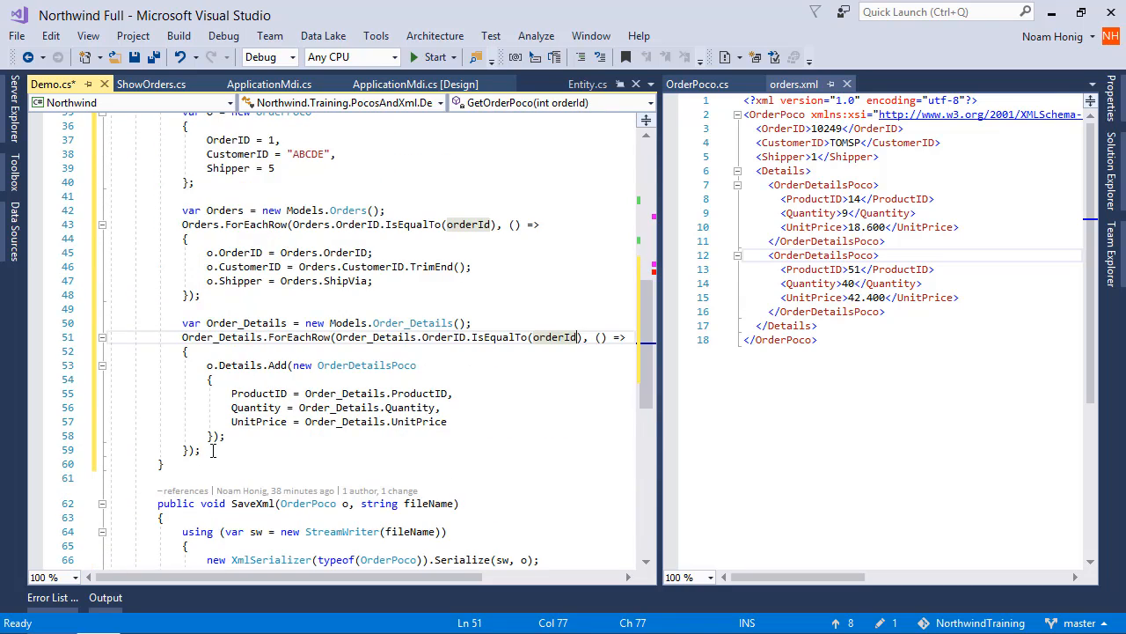
text(return o;)
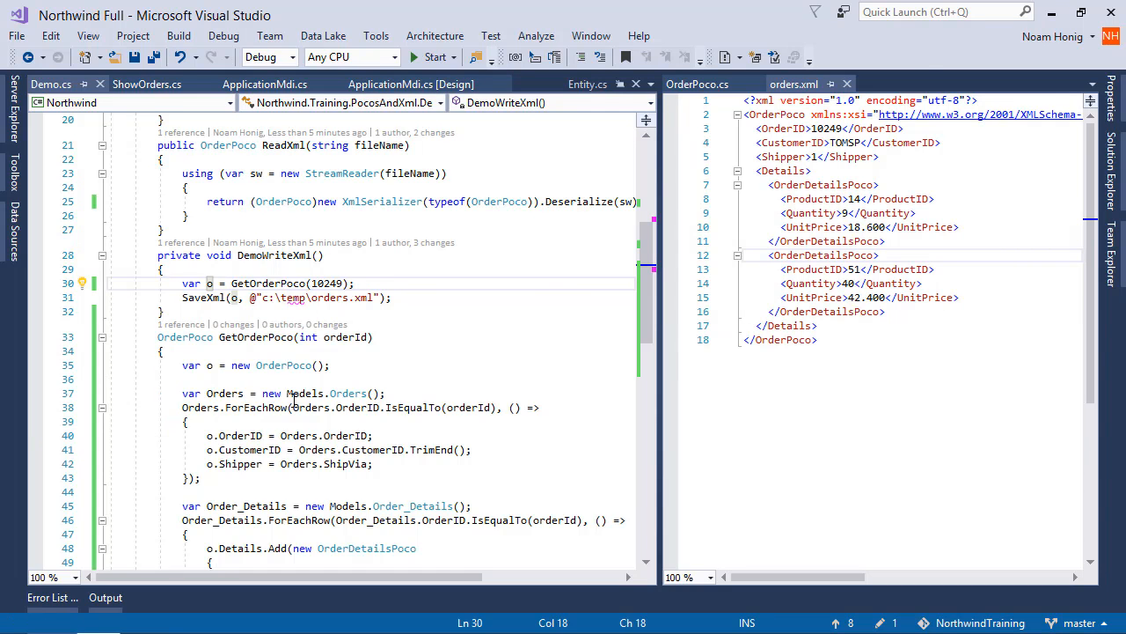
click(796, 36)
text(\)
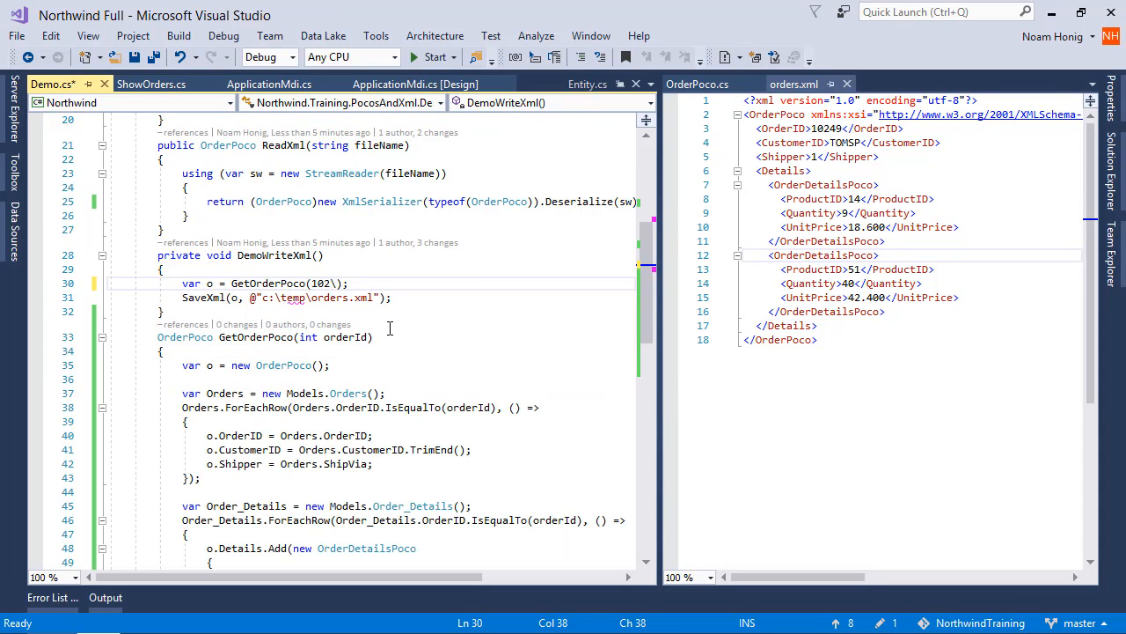
Run Northwind for order 10250 and launch Training > Demo Pocos and Xml
click(434, 56)
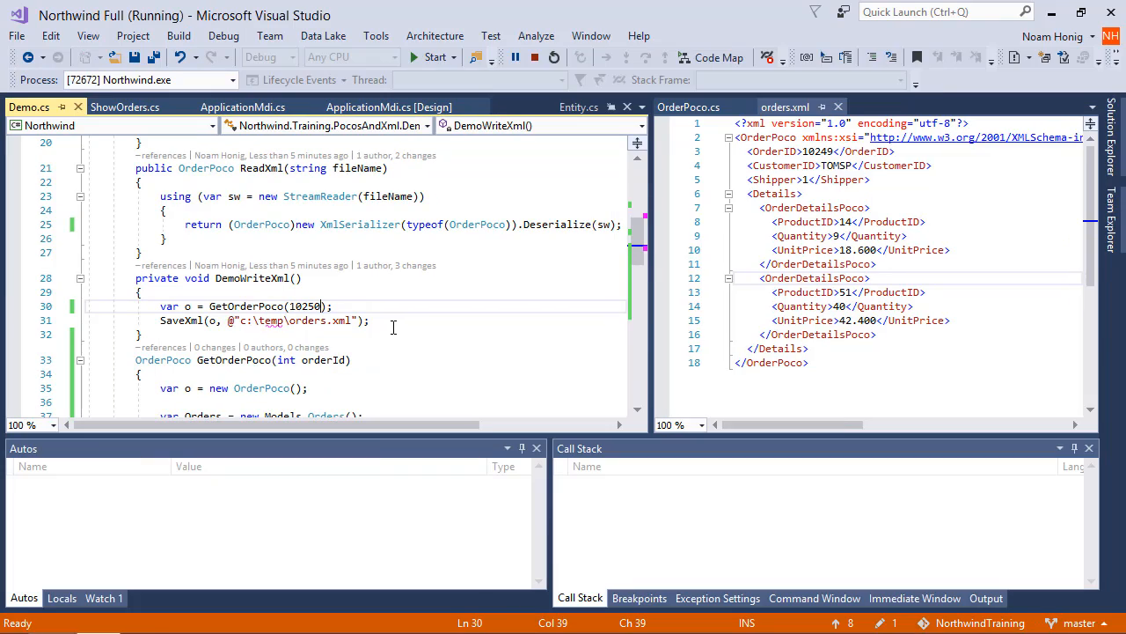
click(796, 35)
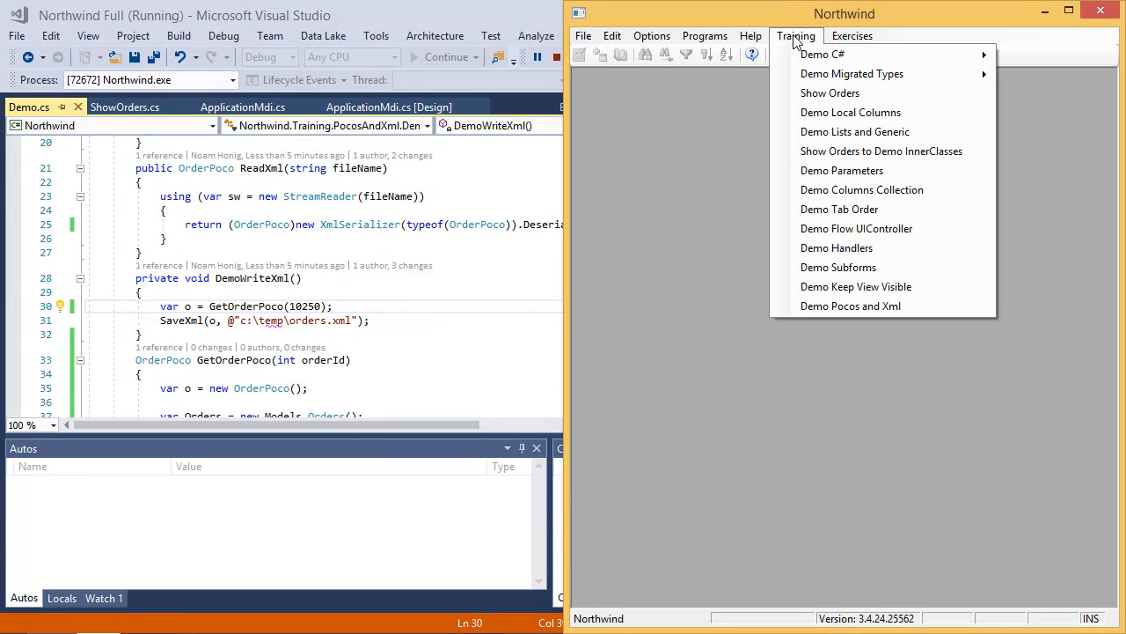
click(500, 324)
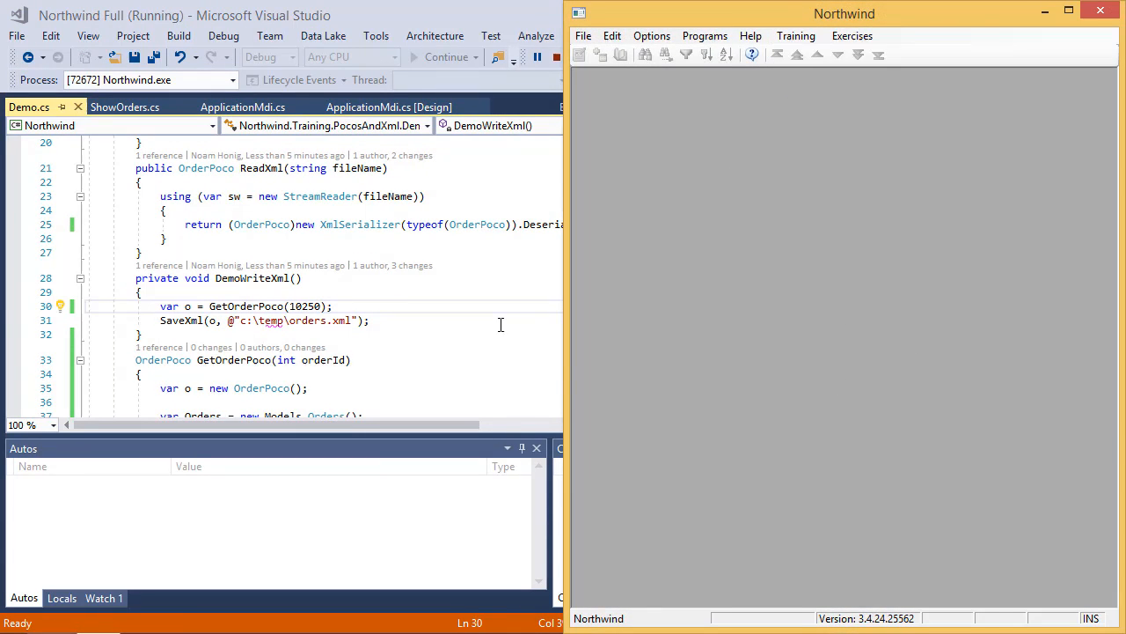